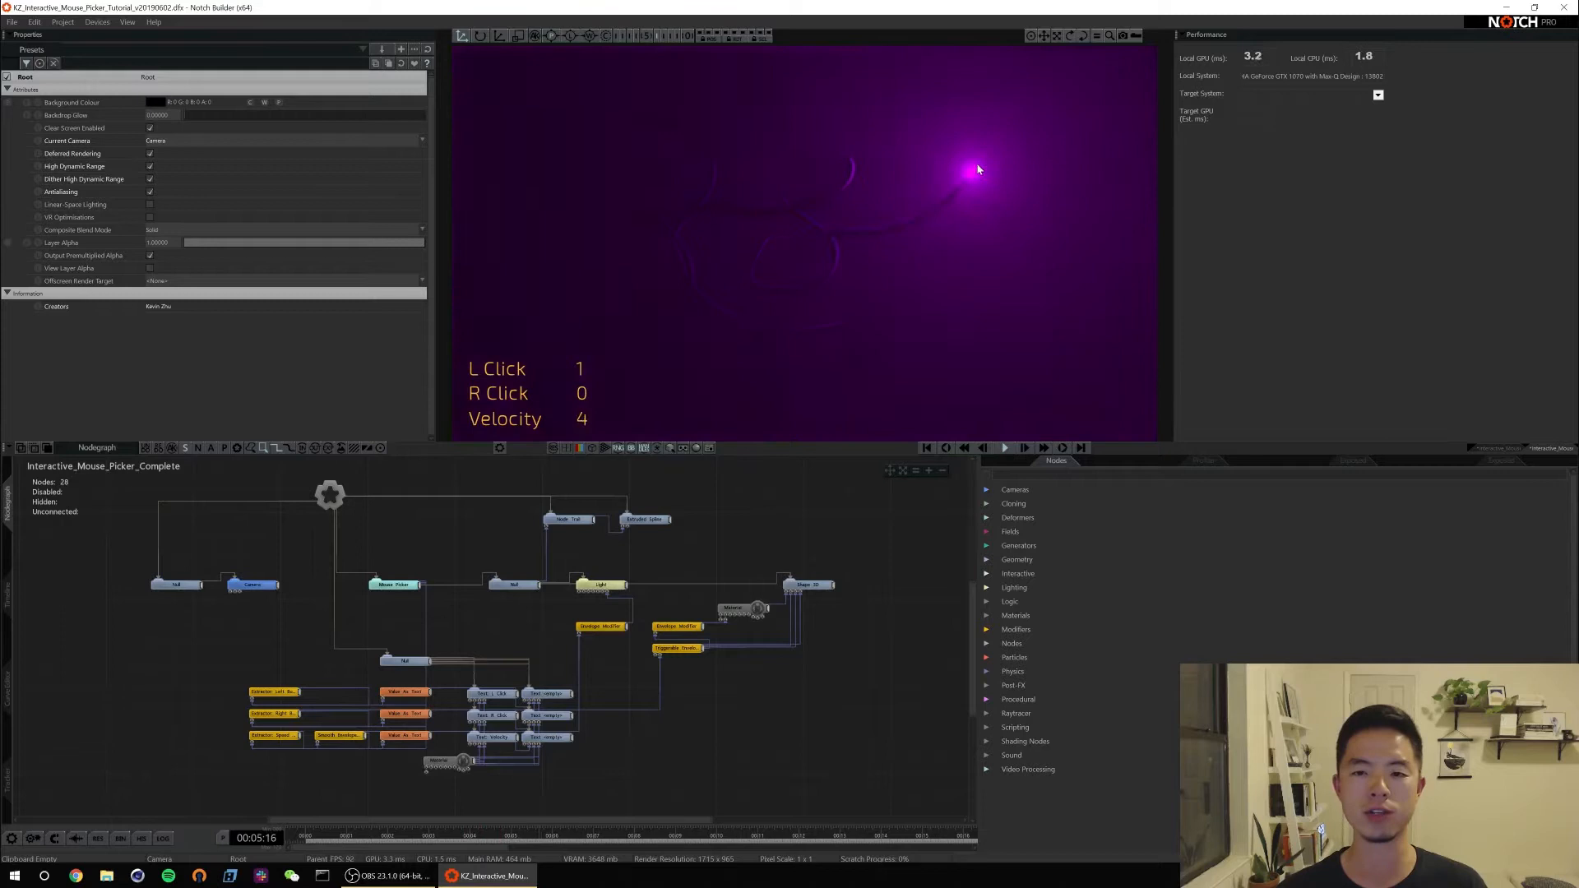
pyautogui.moveTo(734, 132)
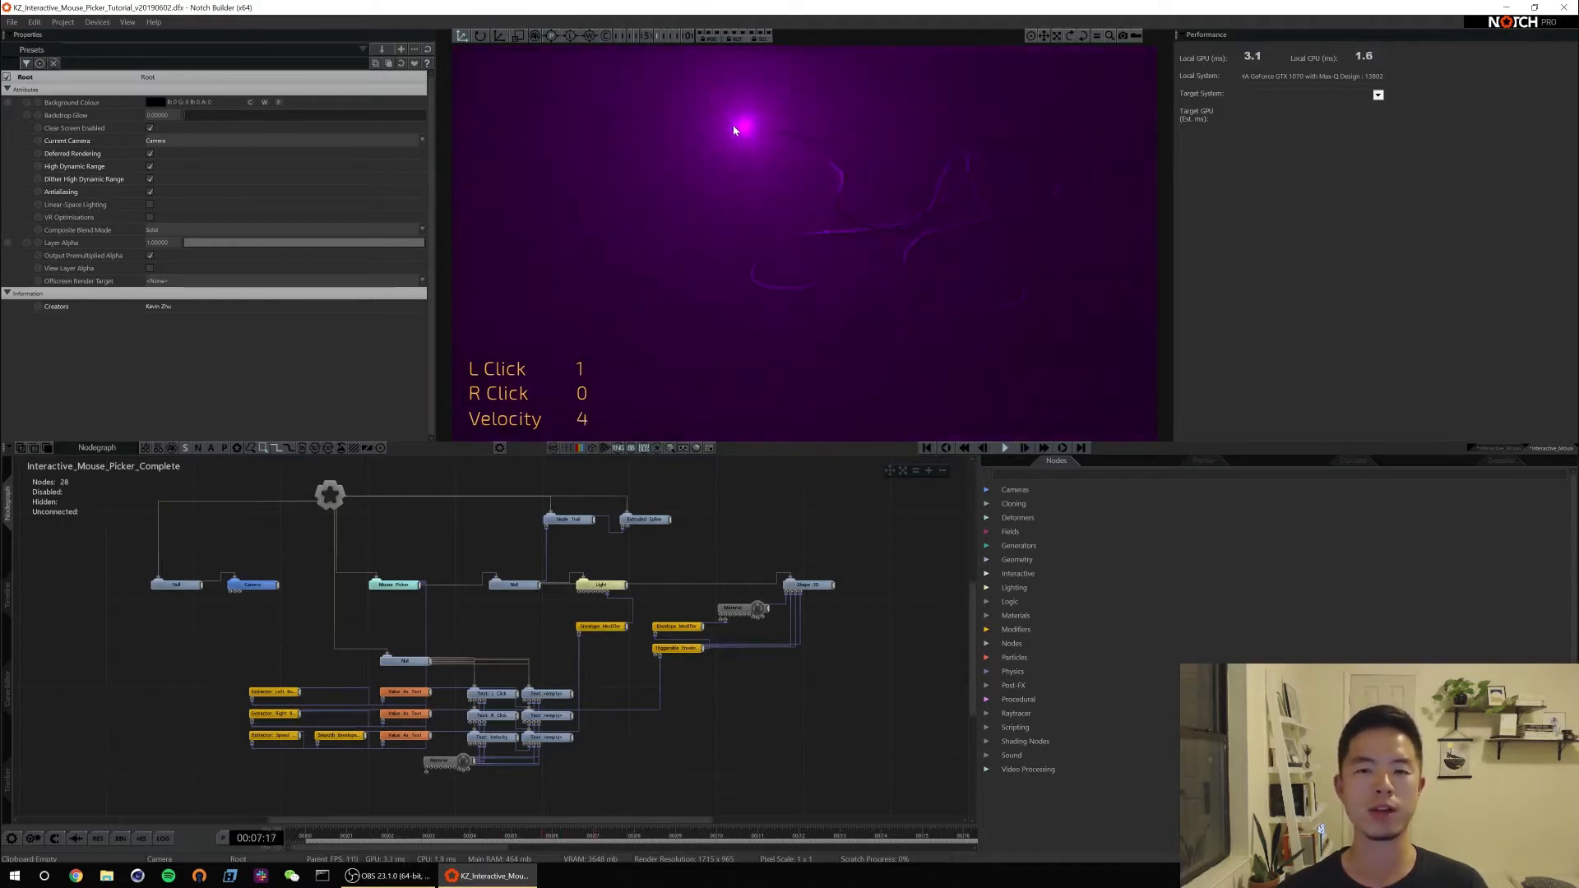
pyautogui.moveTo(907, 158)
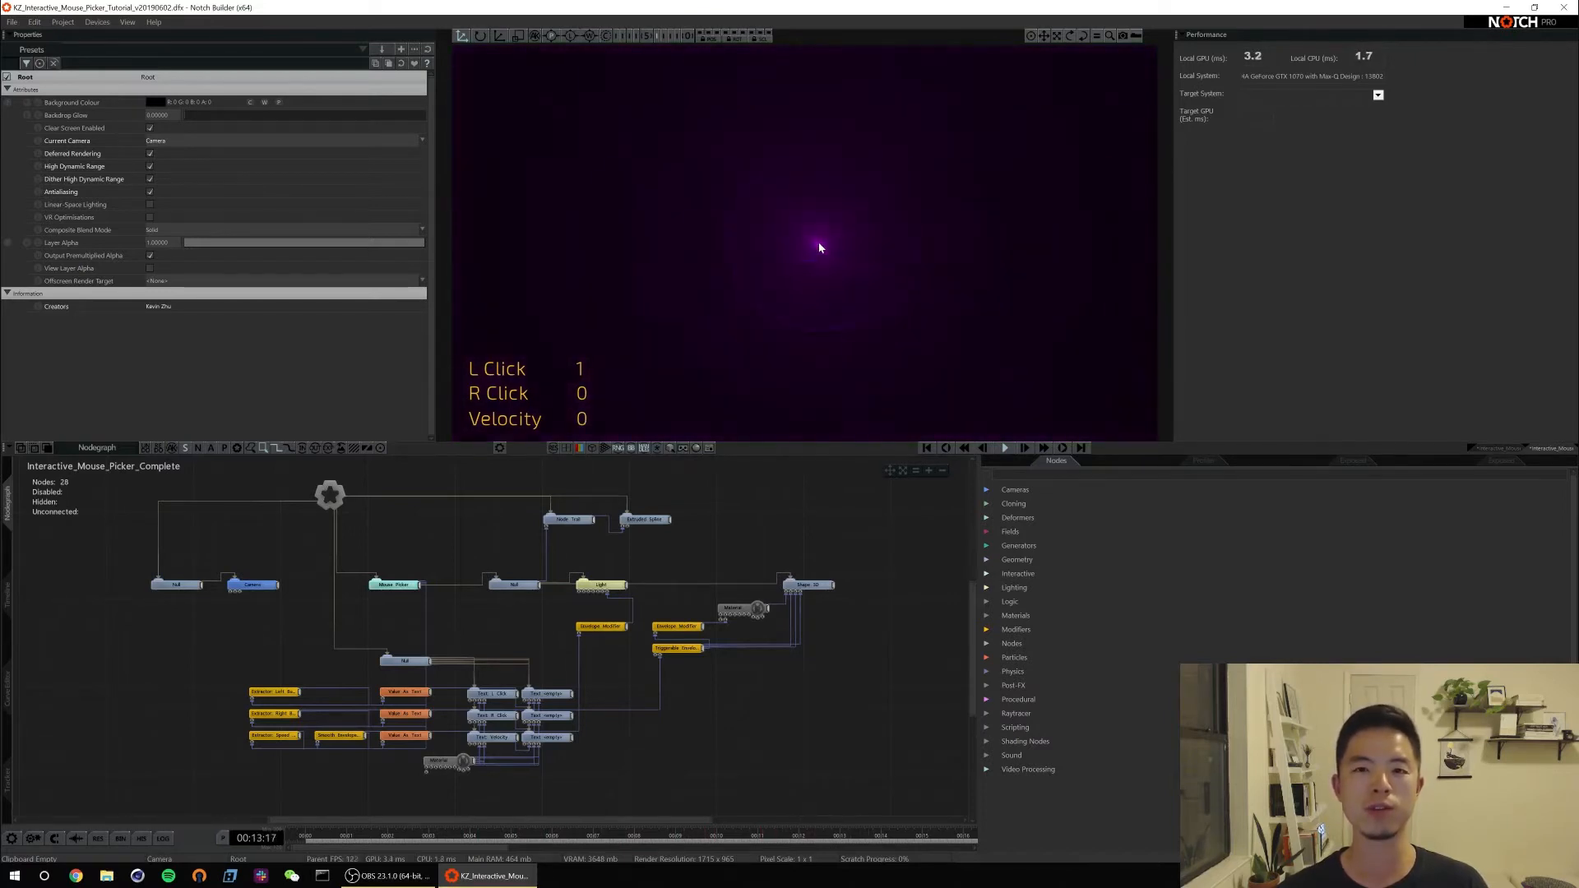
pyautogui.moveTo(1001, 237)
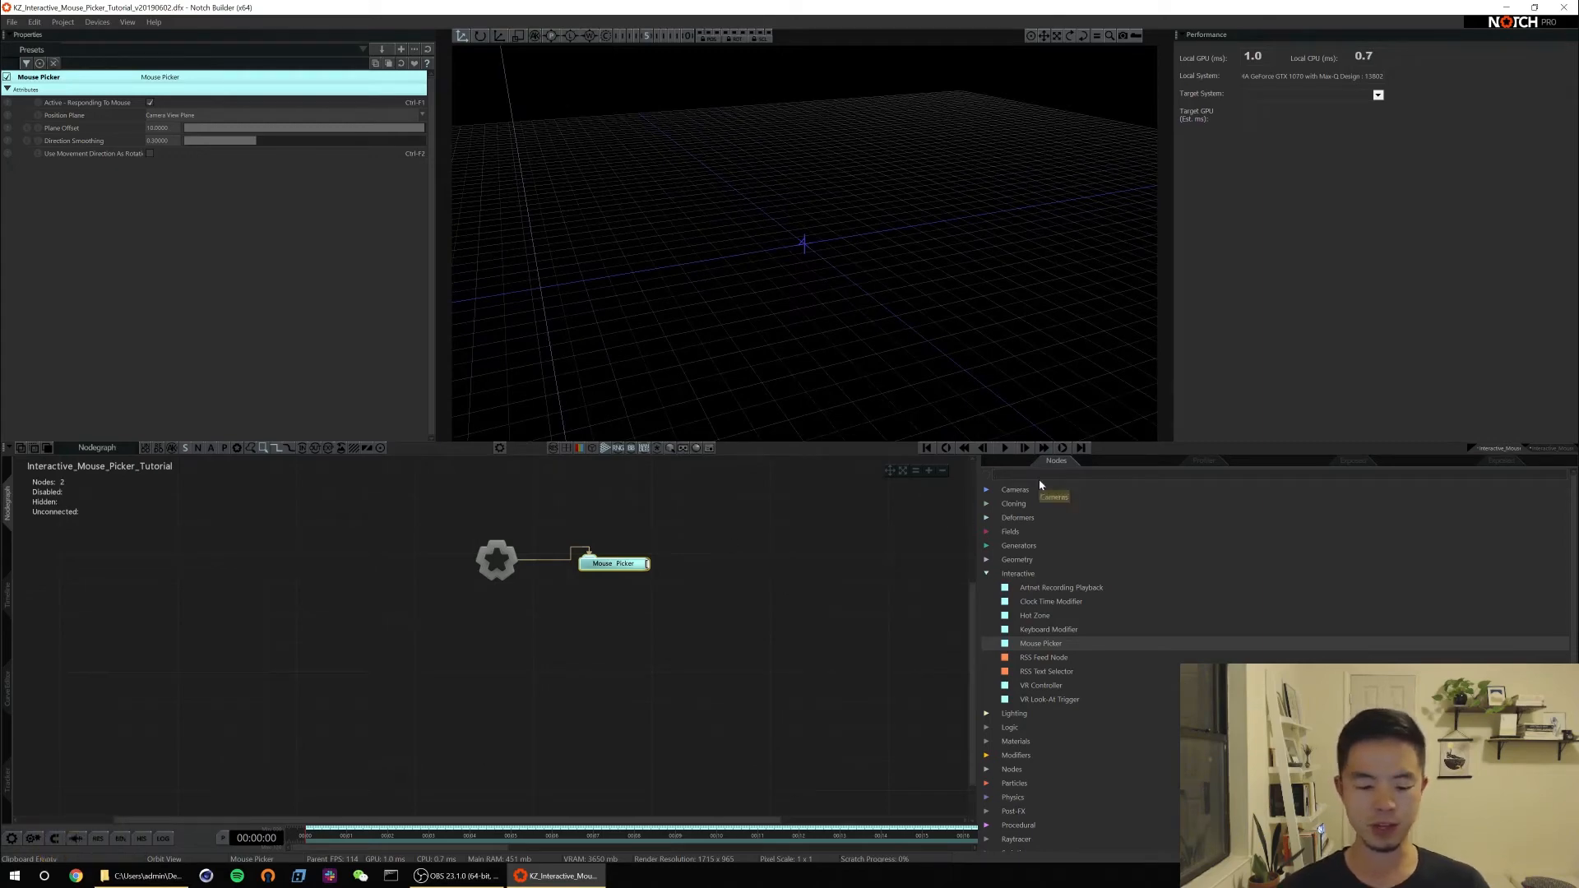
# - Find the Shape 3D node by searching 'shape' in the Nodes panel
pyautogui.write('shape 3d')
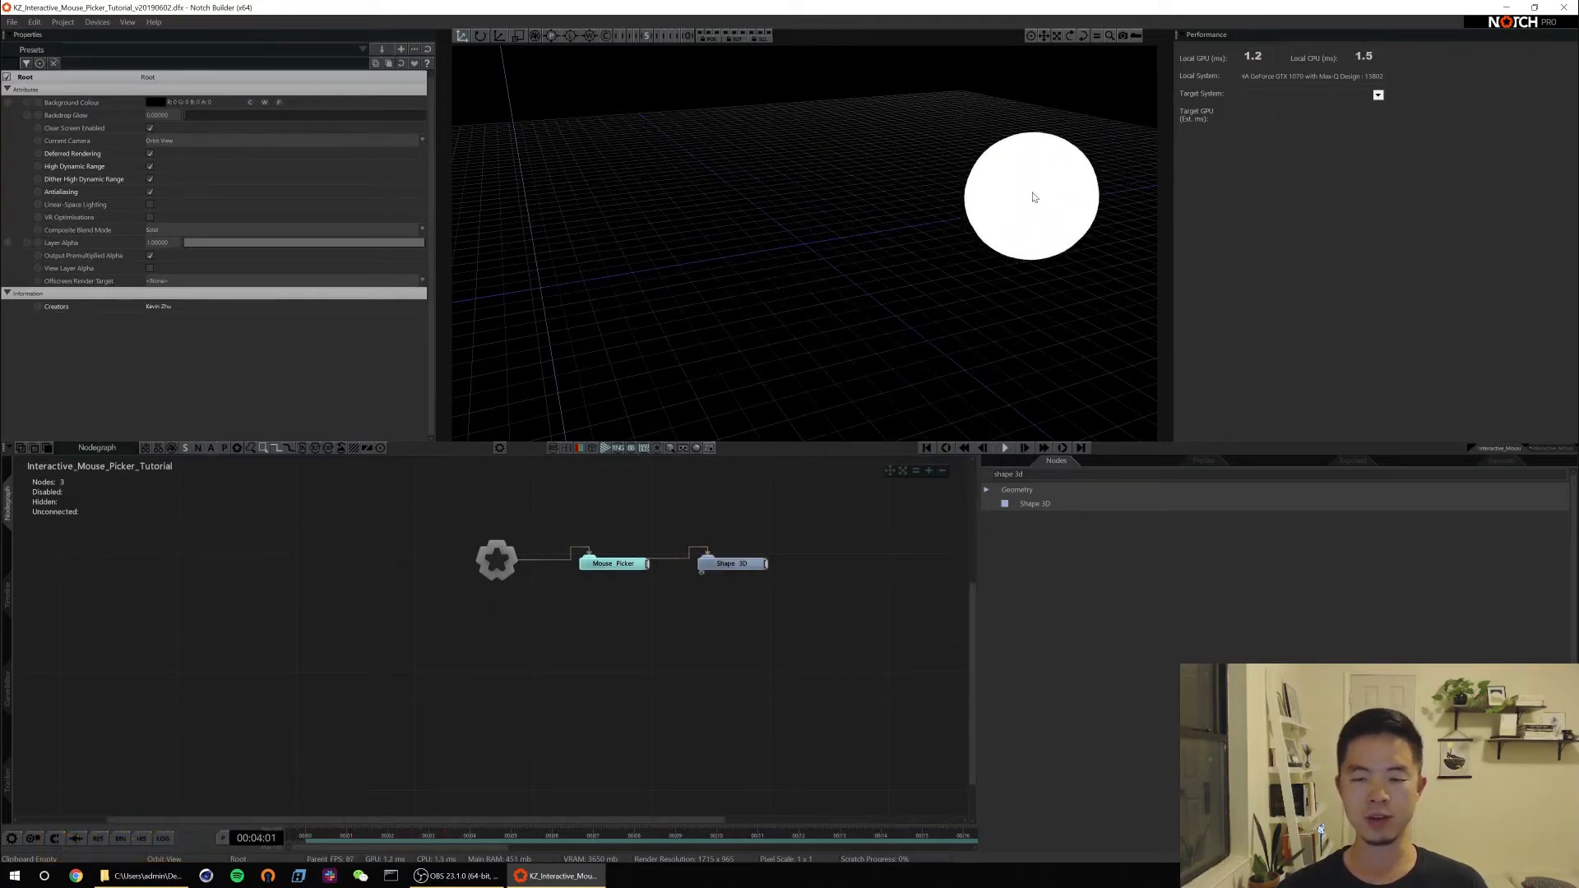
pyautogui.click(612, 563)
pyautogui.write('camera')
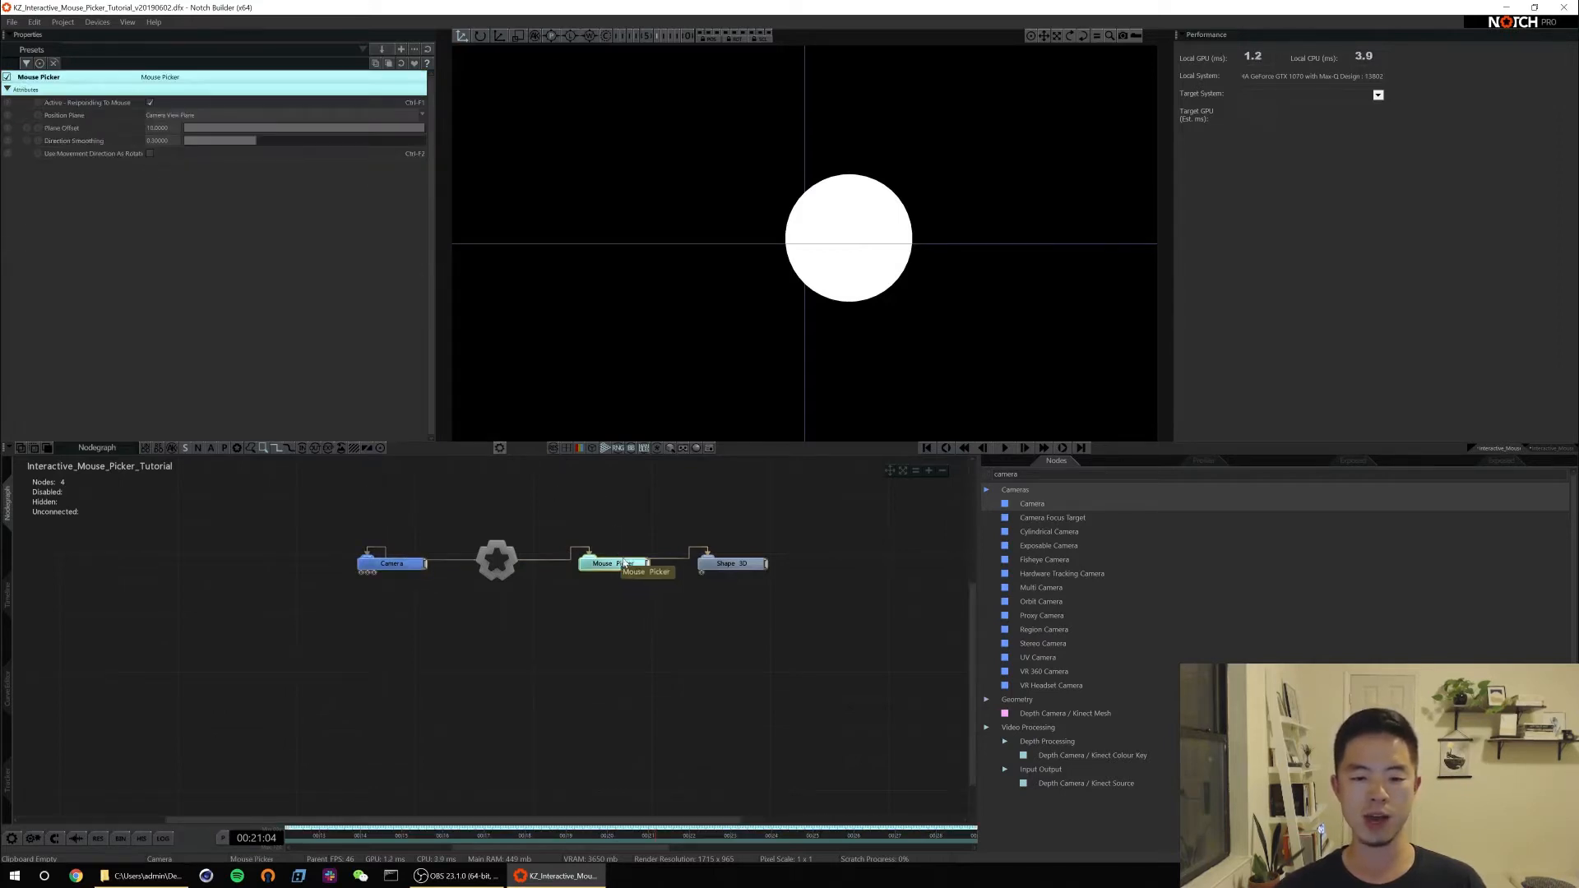
# - Reposition the Camera node and check the sphere follows the mouse in the Camera view
pyautogui.moveTo(186, 128); pyautogui.dragTo(222, 129)
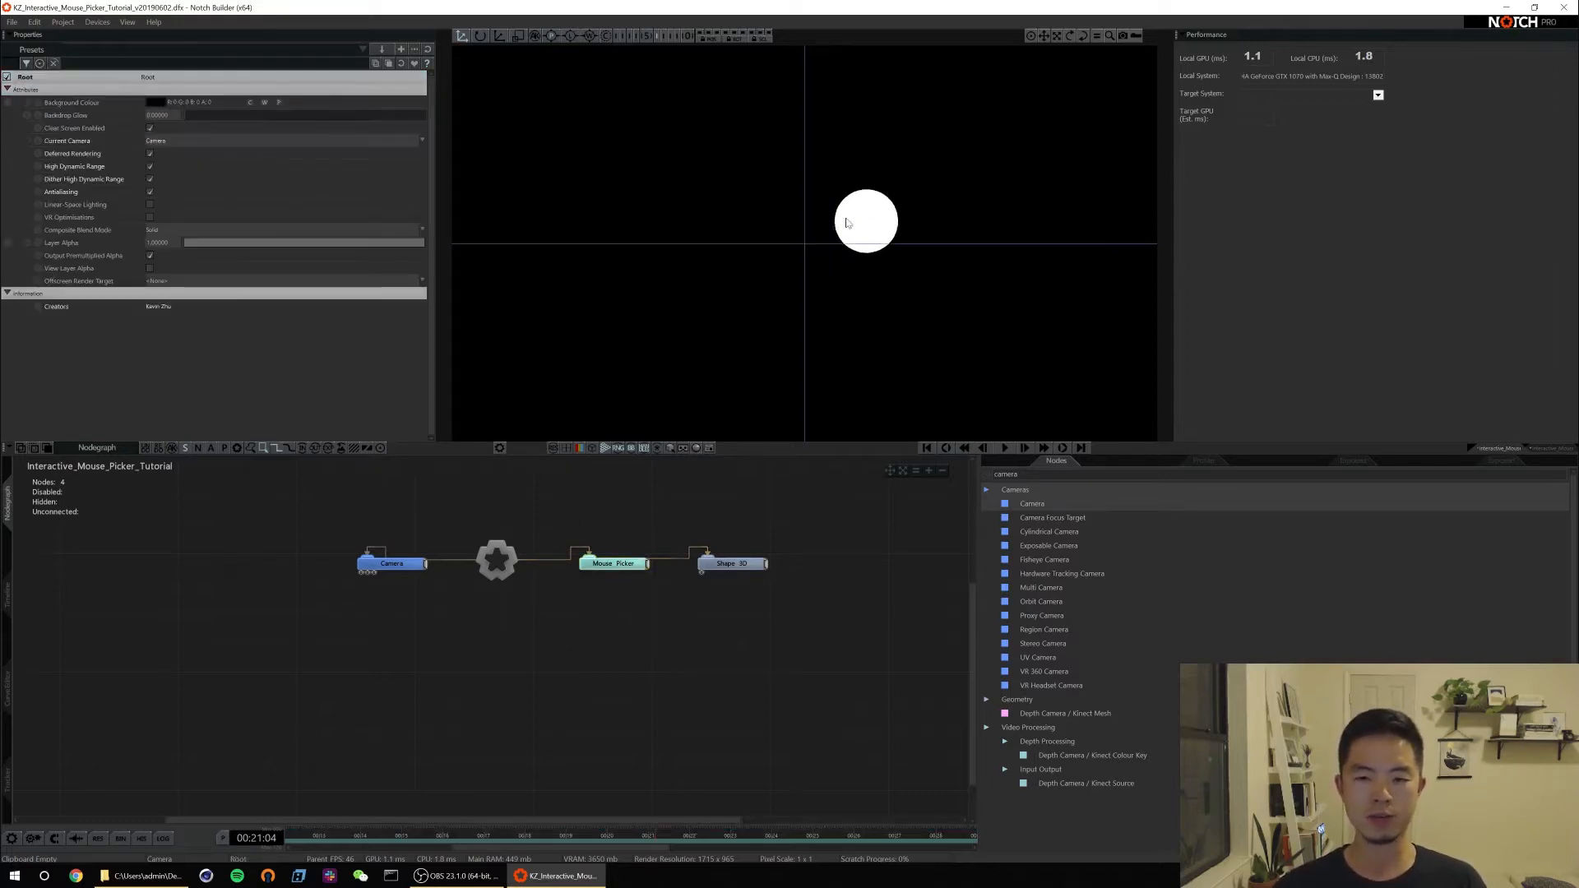
pyautogui.click(613, 562)
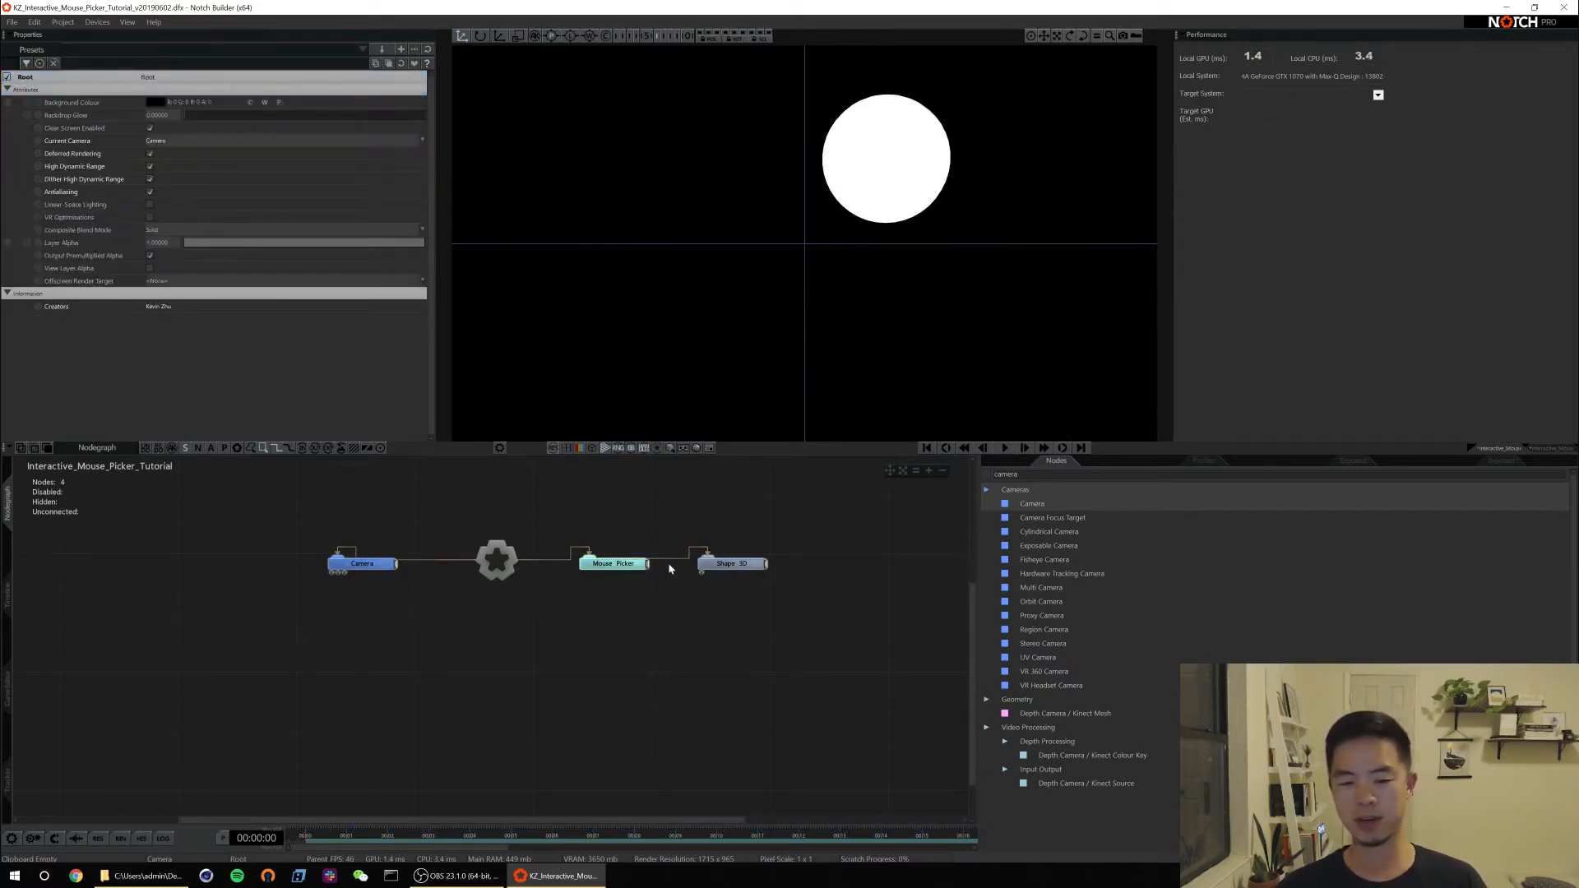
pyautogui.moveTo(620, 562)
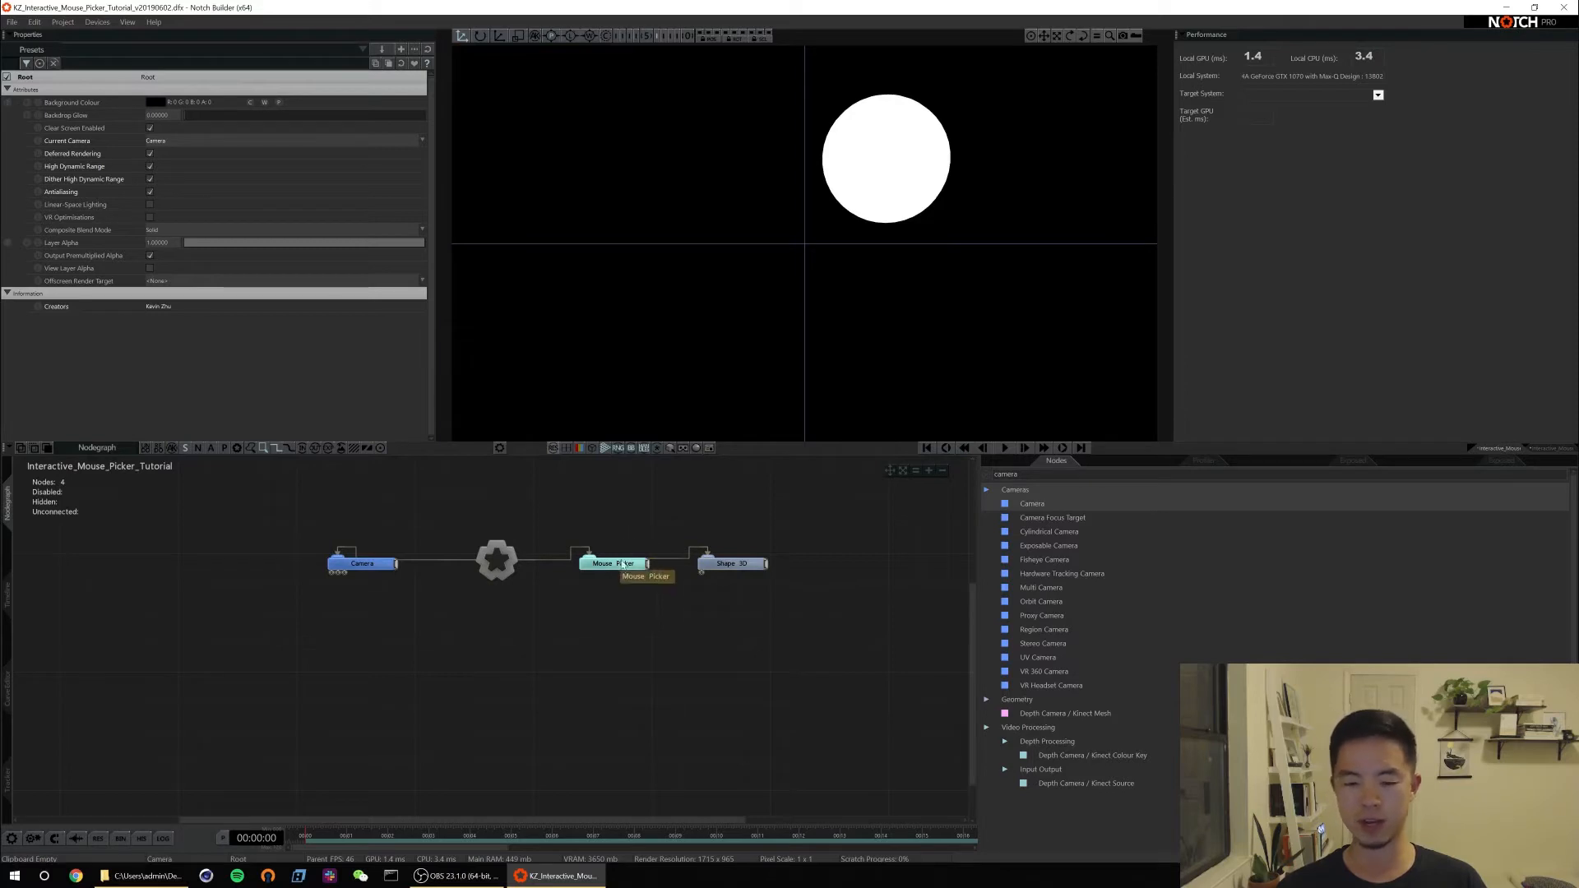
# - Select Shape 3D and filter the Nodes library with 'extrac' to find the Extractor
pyautogui.click(612, 563)
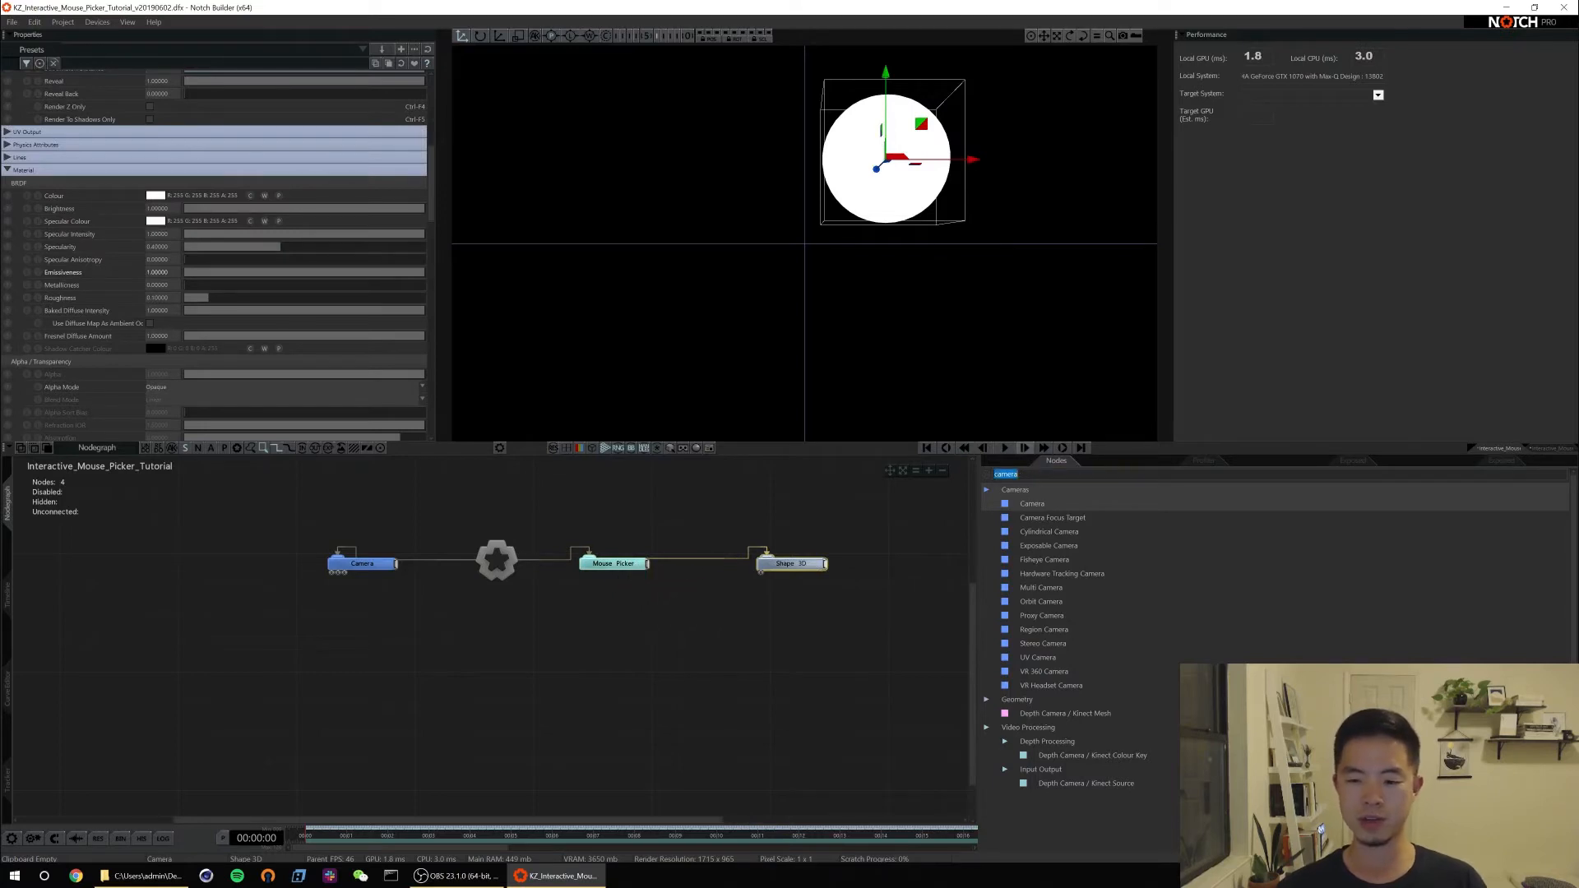
pyautogui.write('extrac')
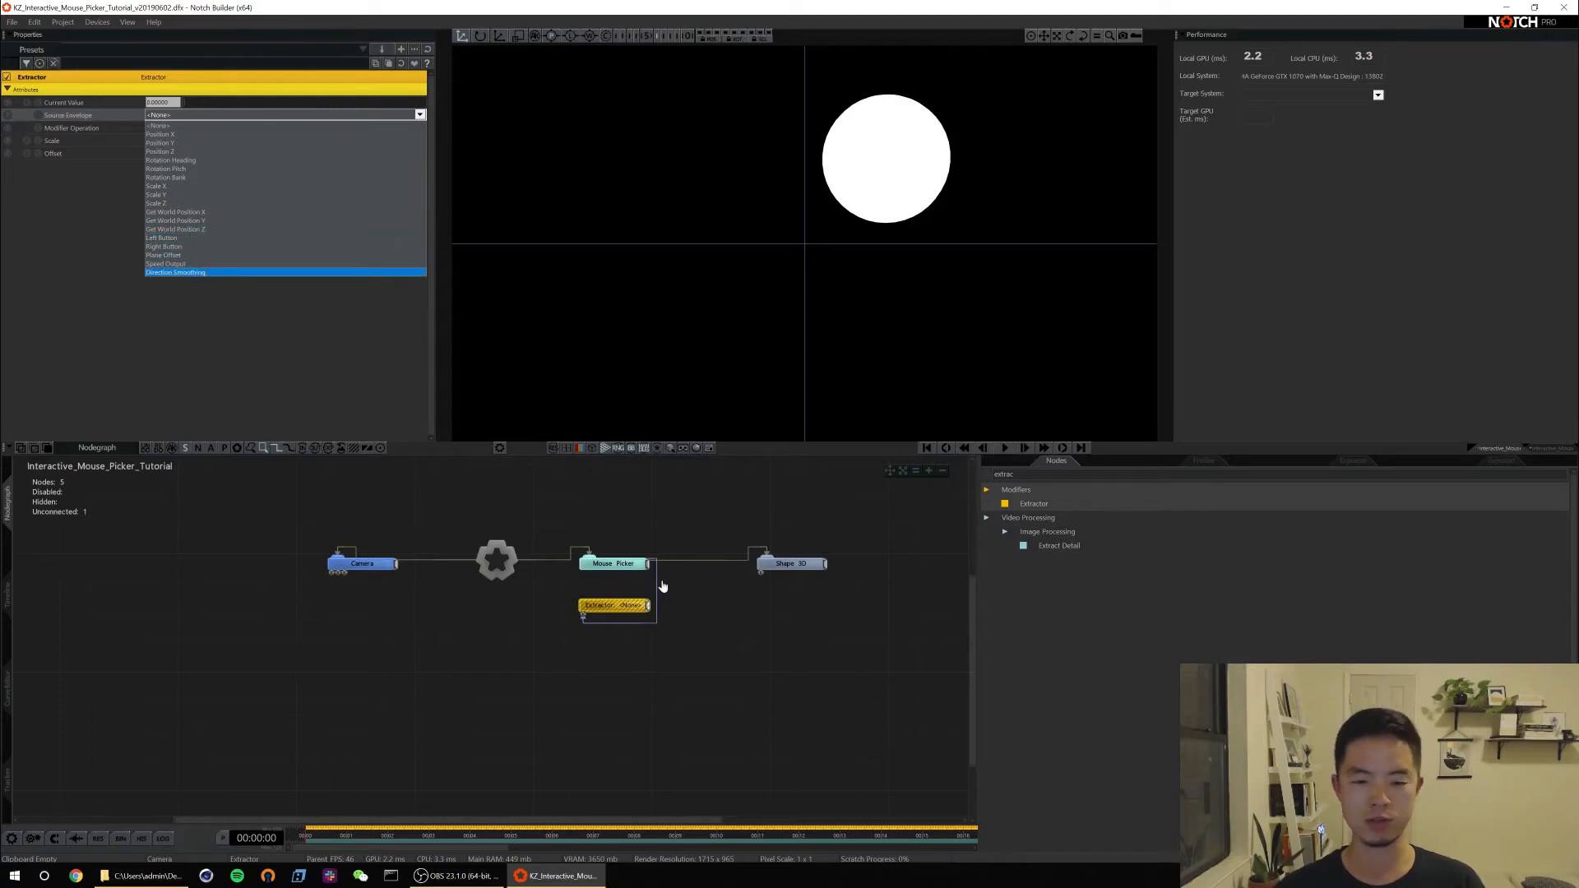
# - Close the Extractor's source list and move the Extractor left beneath Mouse Picker
pyautogui.click(612, 562)
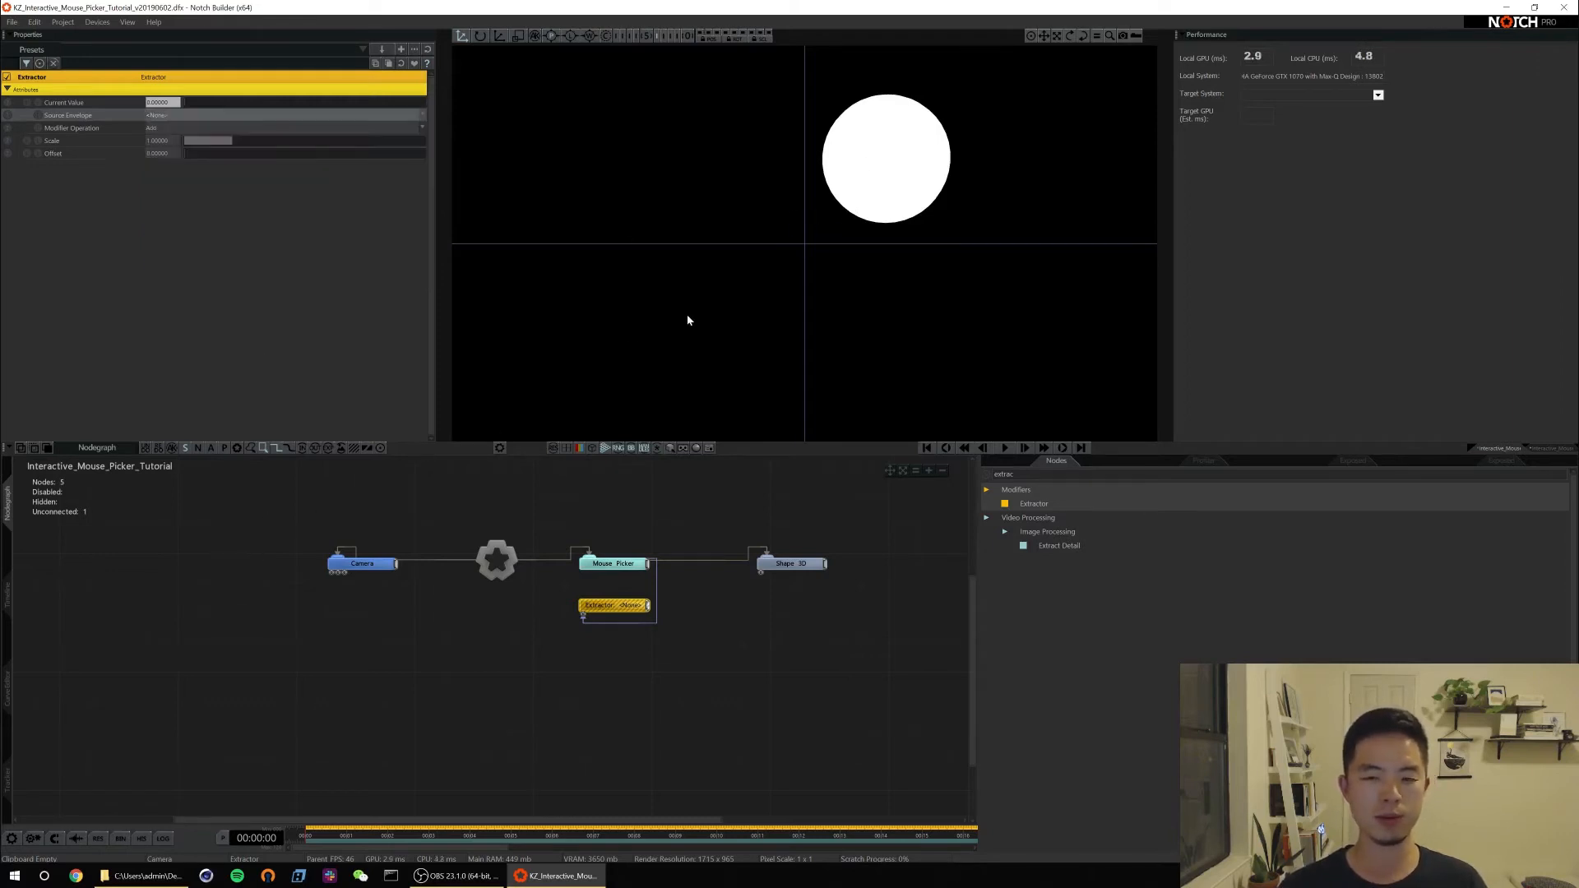
pyautogui.moveTo(613, 605); pyautogui.dragTo(554, 605)
pyautogui.write('node of')
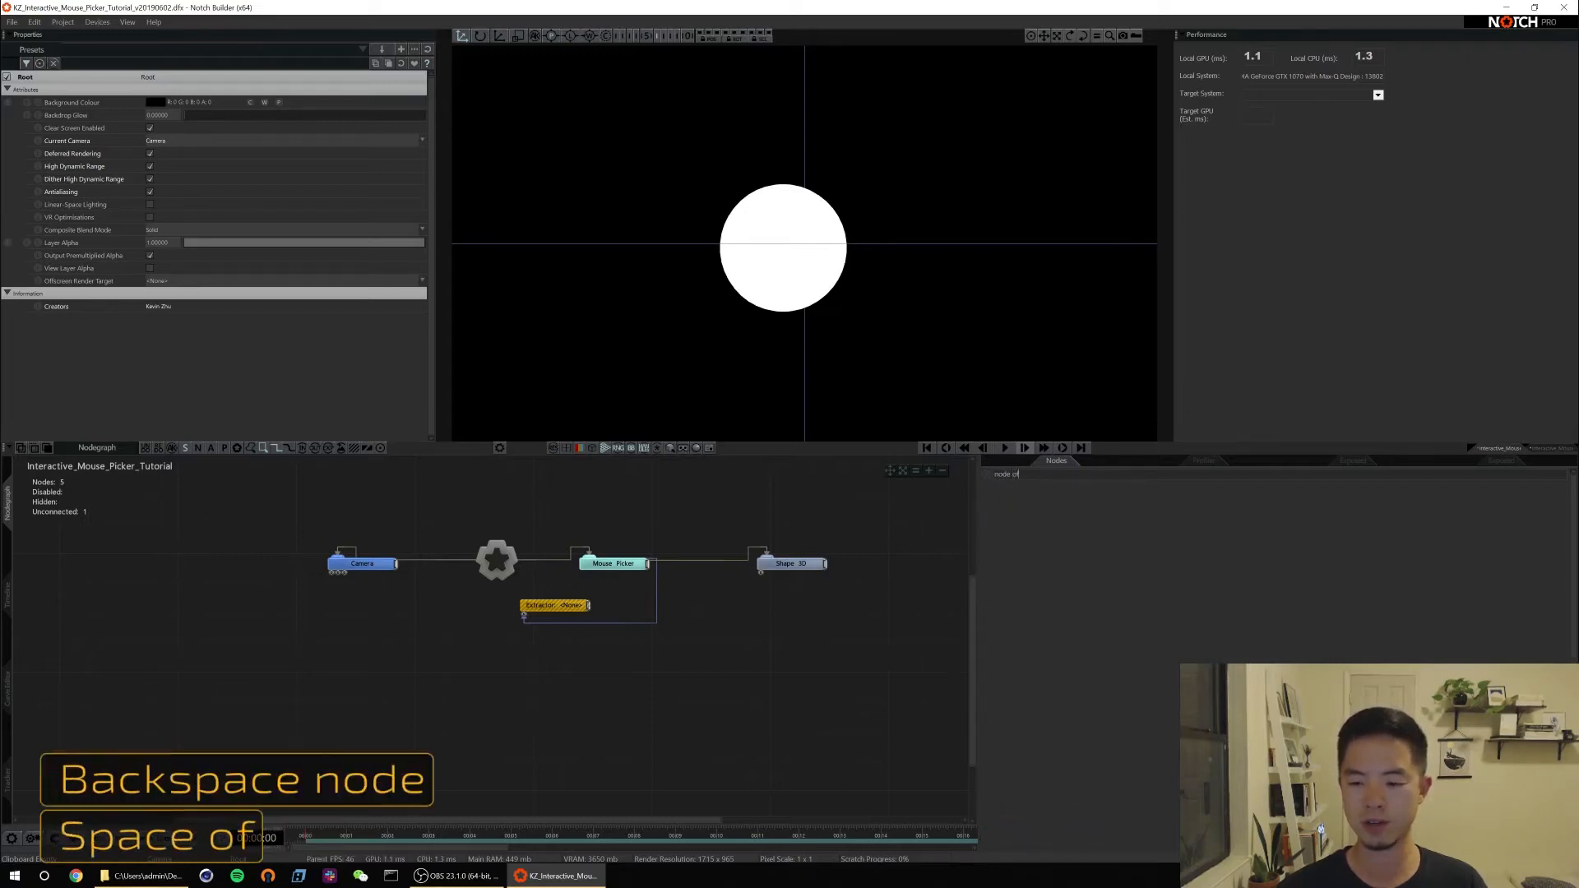
# - Search 'trail' and place a Node Trail after the Mouse Picker in the graph
pyautogui.write('trail')
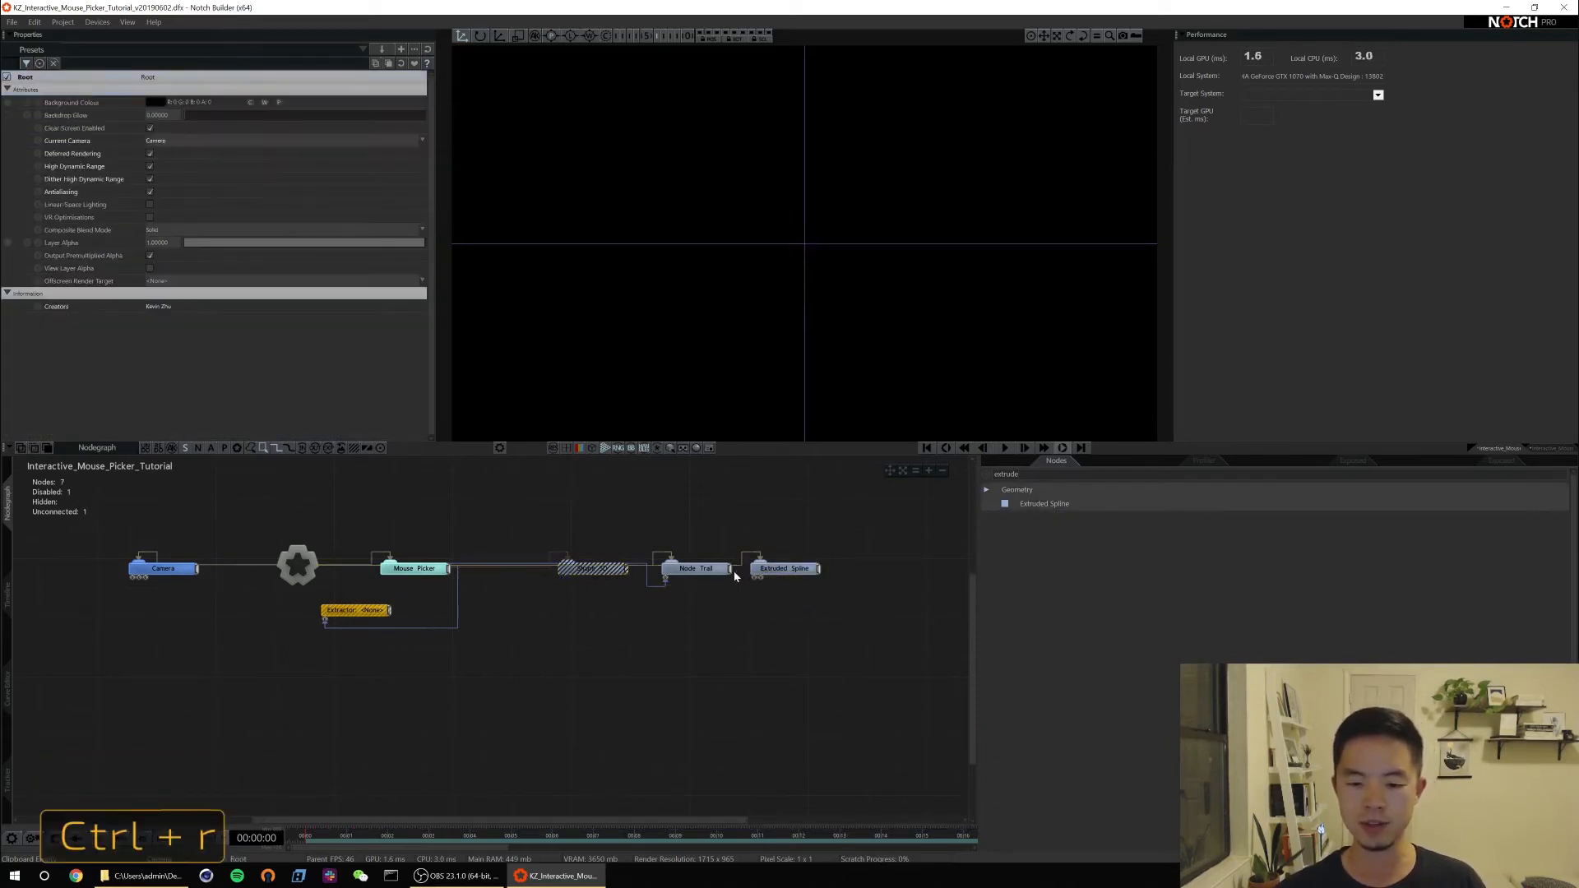
pyautogui.click(784, 568)
pyautogui.write('light')
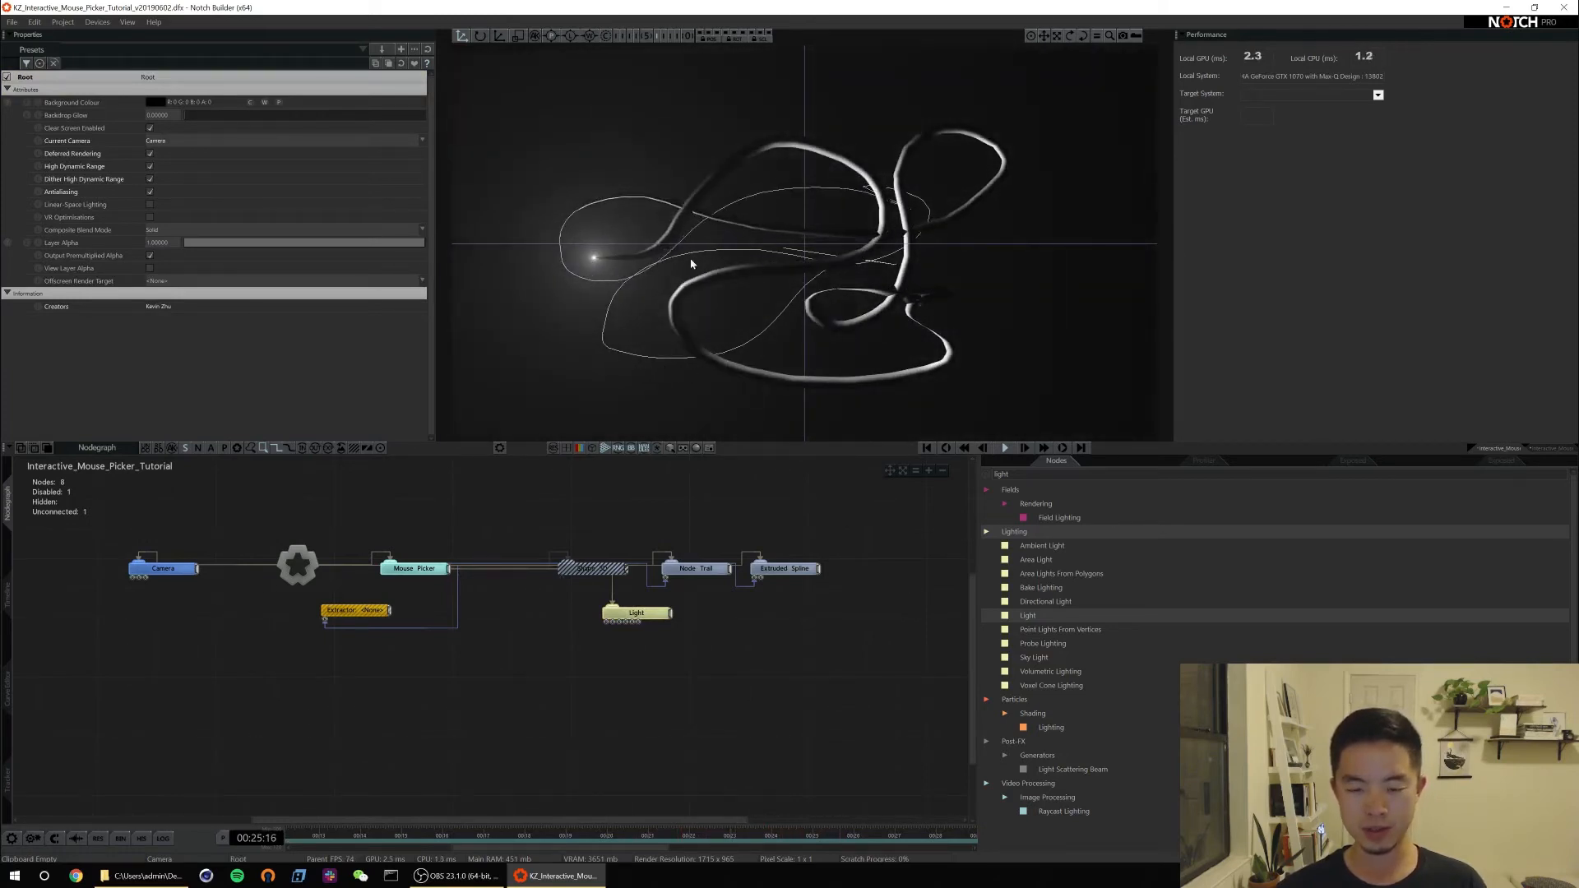
# - Select Node Trail and toggle display of its trail spline
pyautogui.click(694, 567)
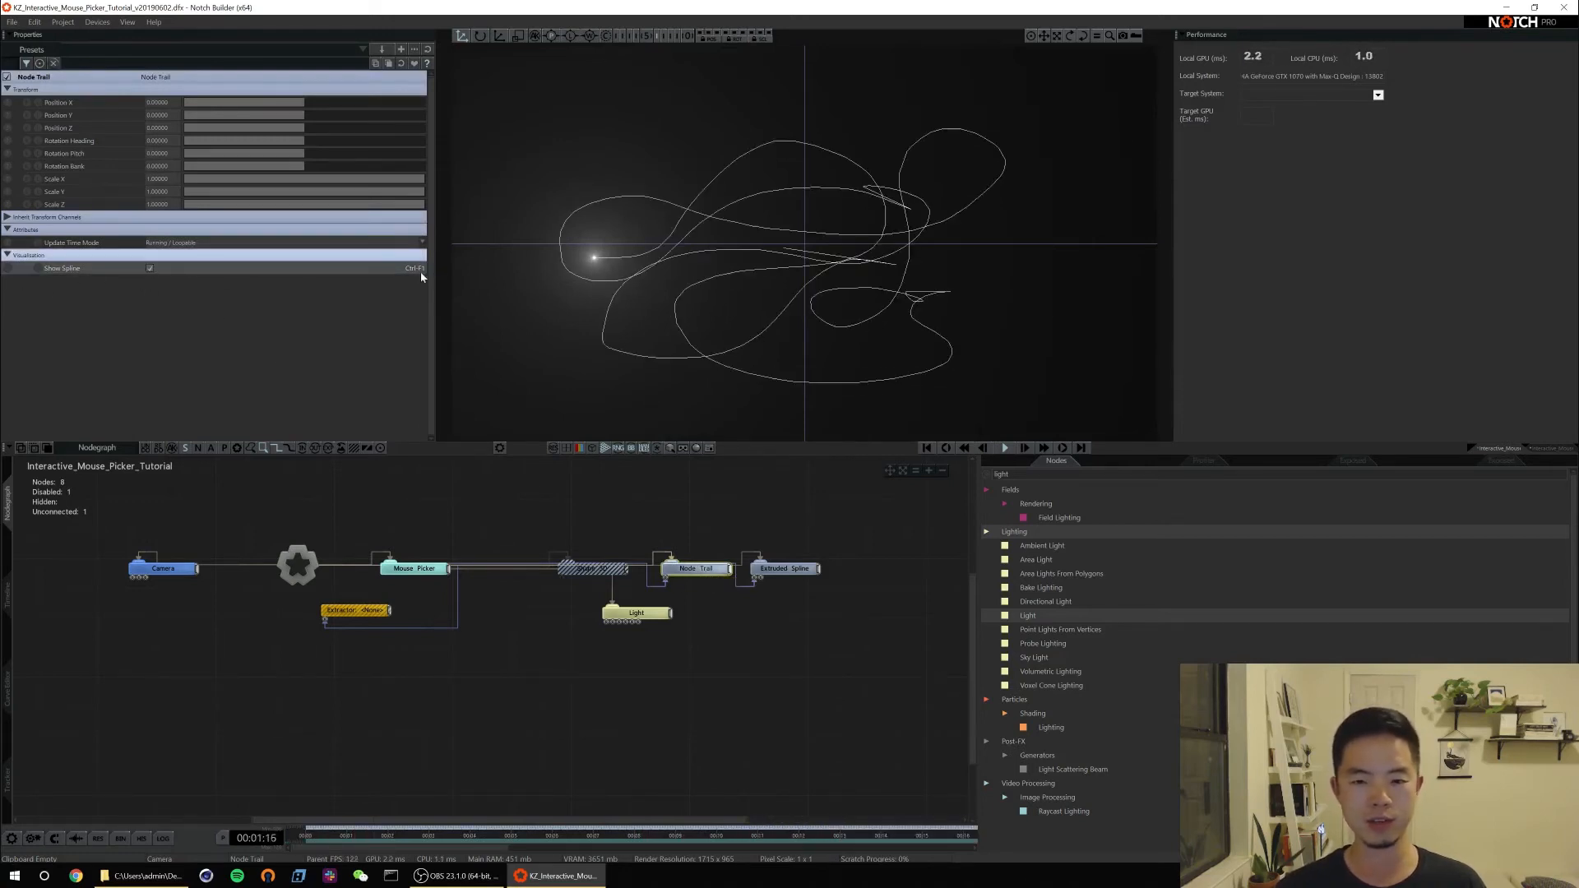
pyautogui.click(149, 268)
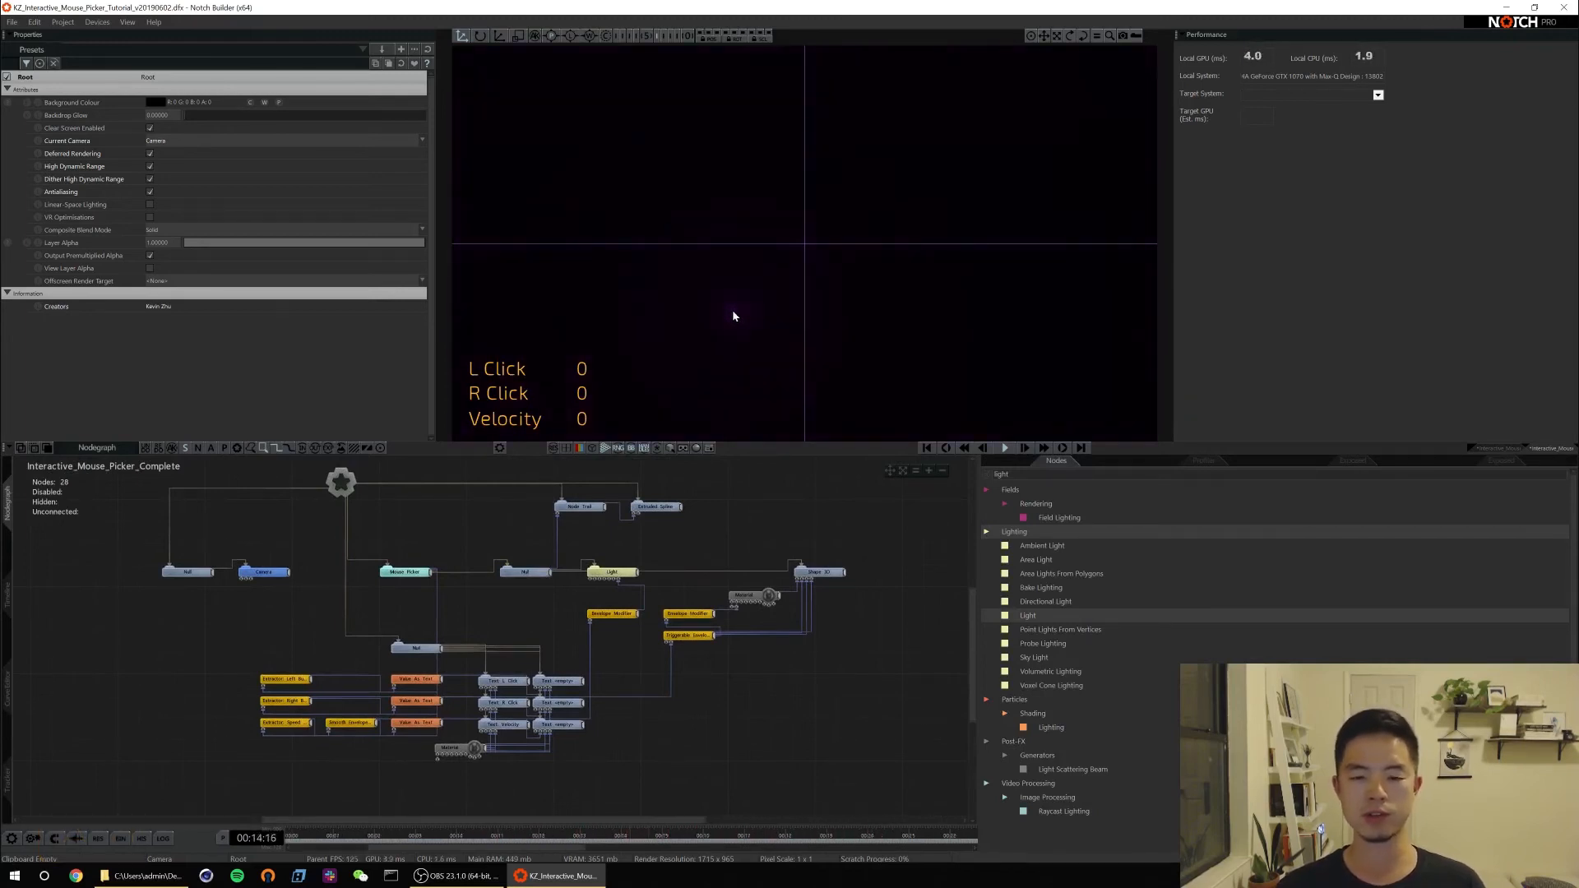
# - Zoom into the completed project's nodegraph around the Light and text nodes
pyautogui.click(750, 284)
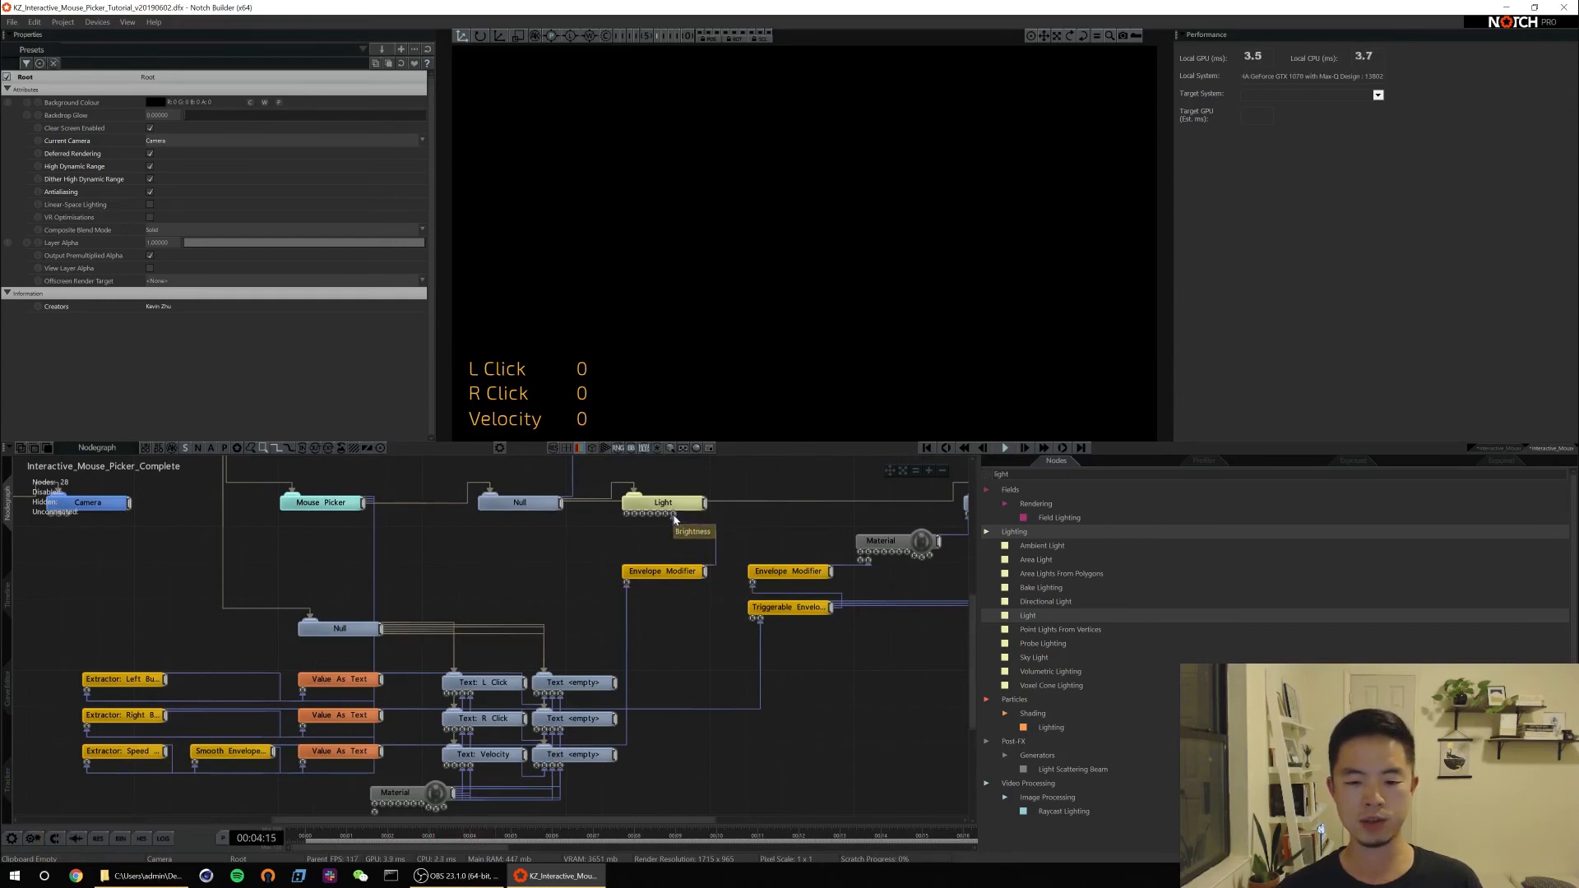
pyautogui.rightClick(850, 217)
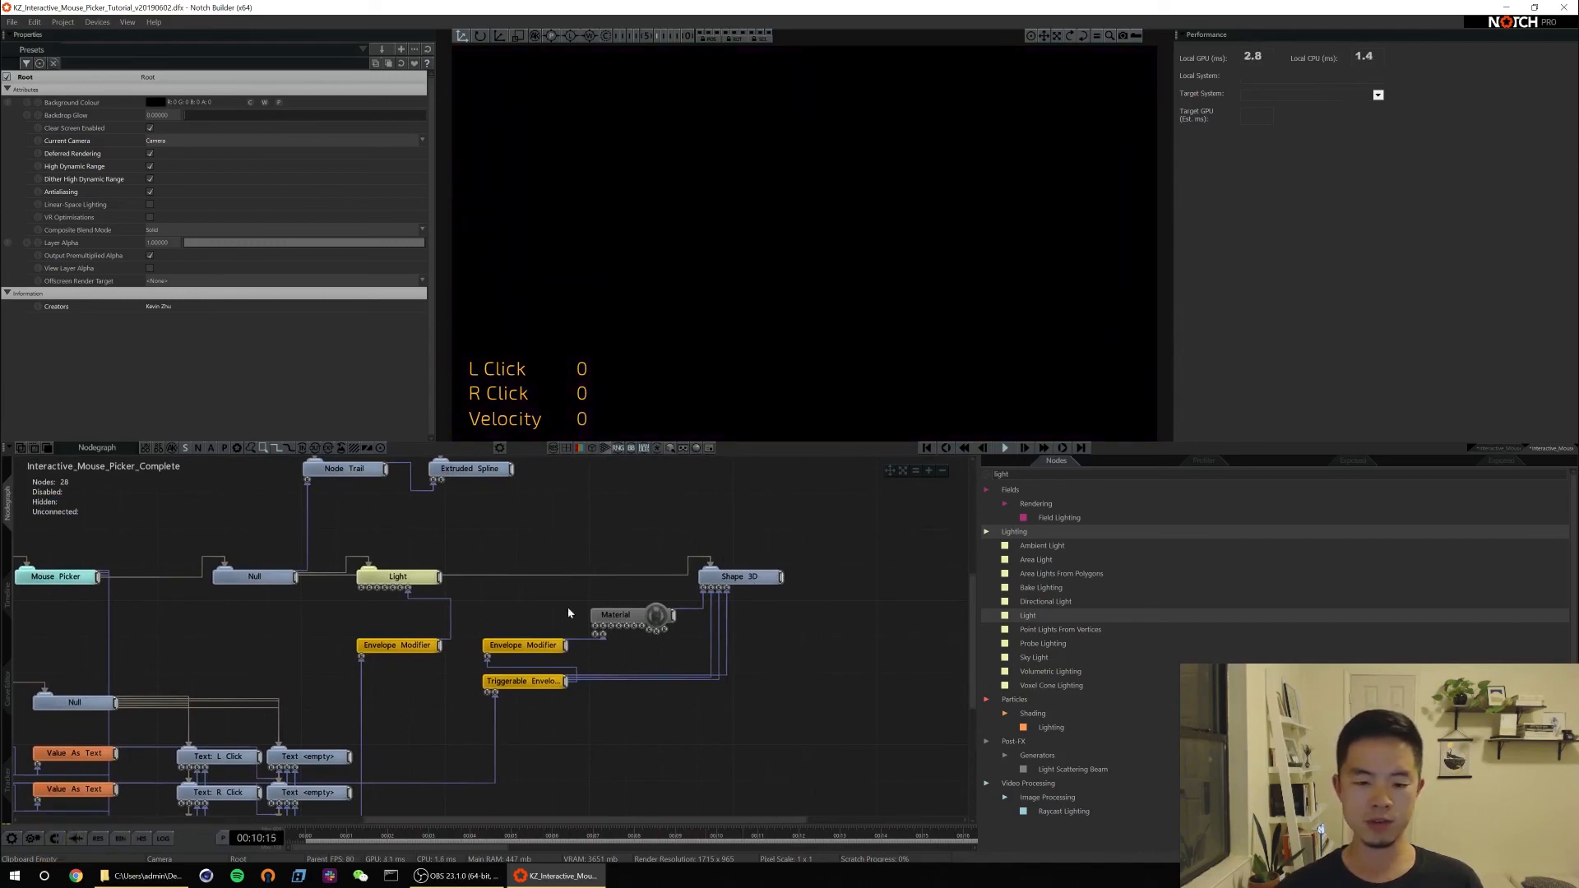
pyautogui.moveTo(523, 681)
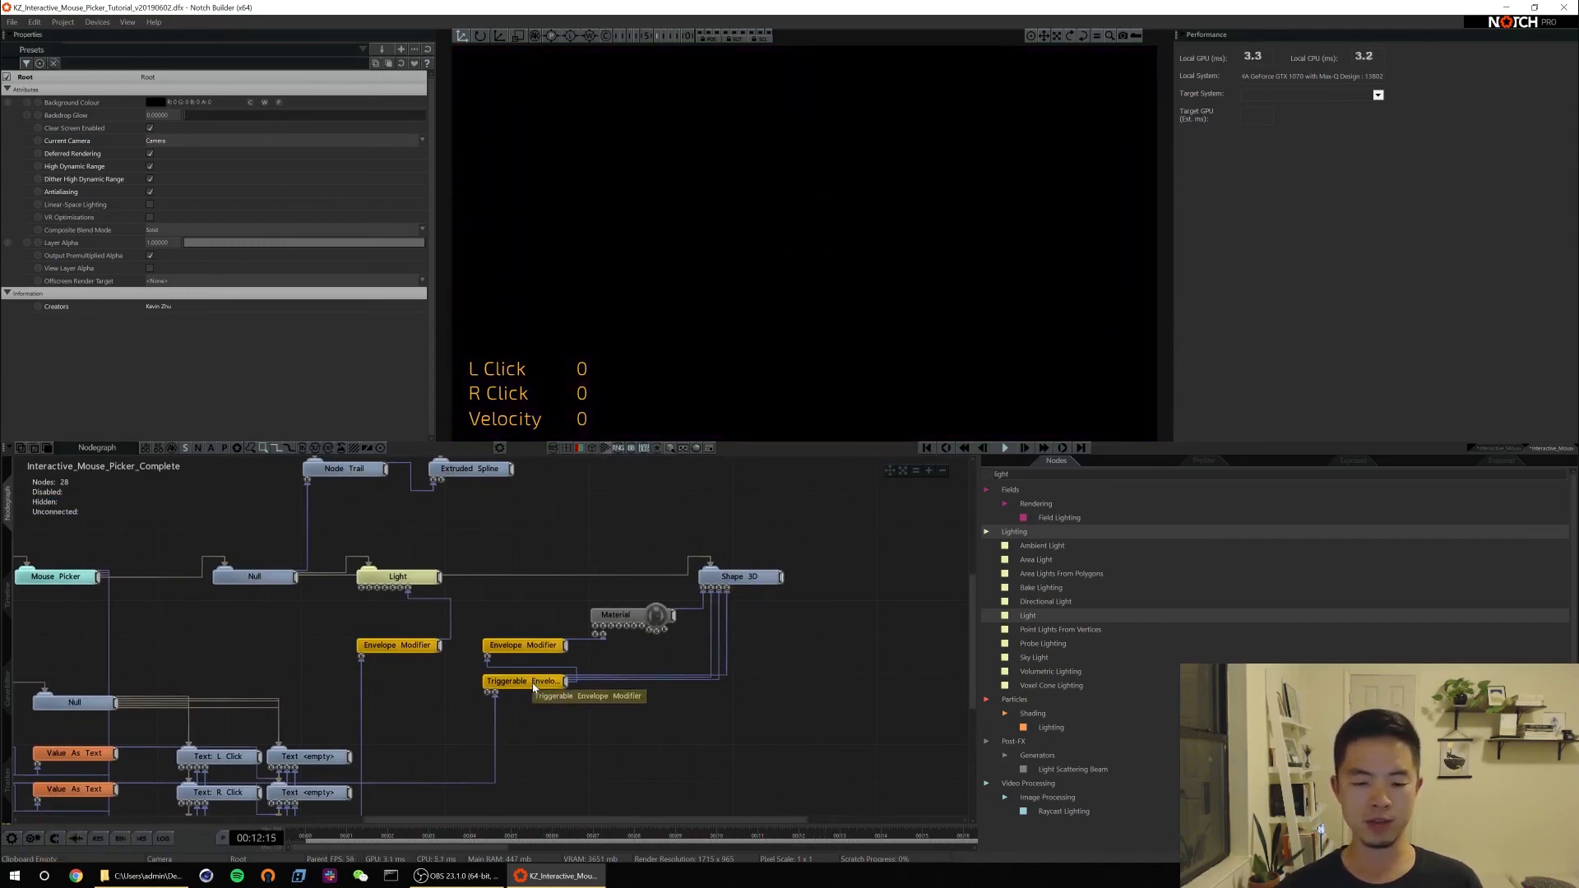
pyautogui.click(615, 613)
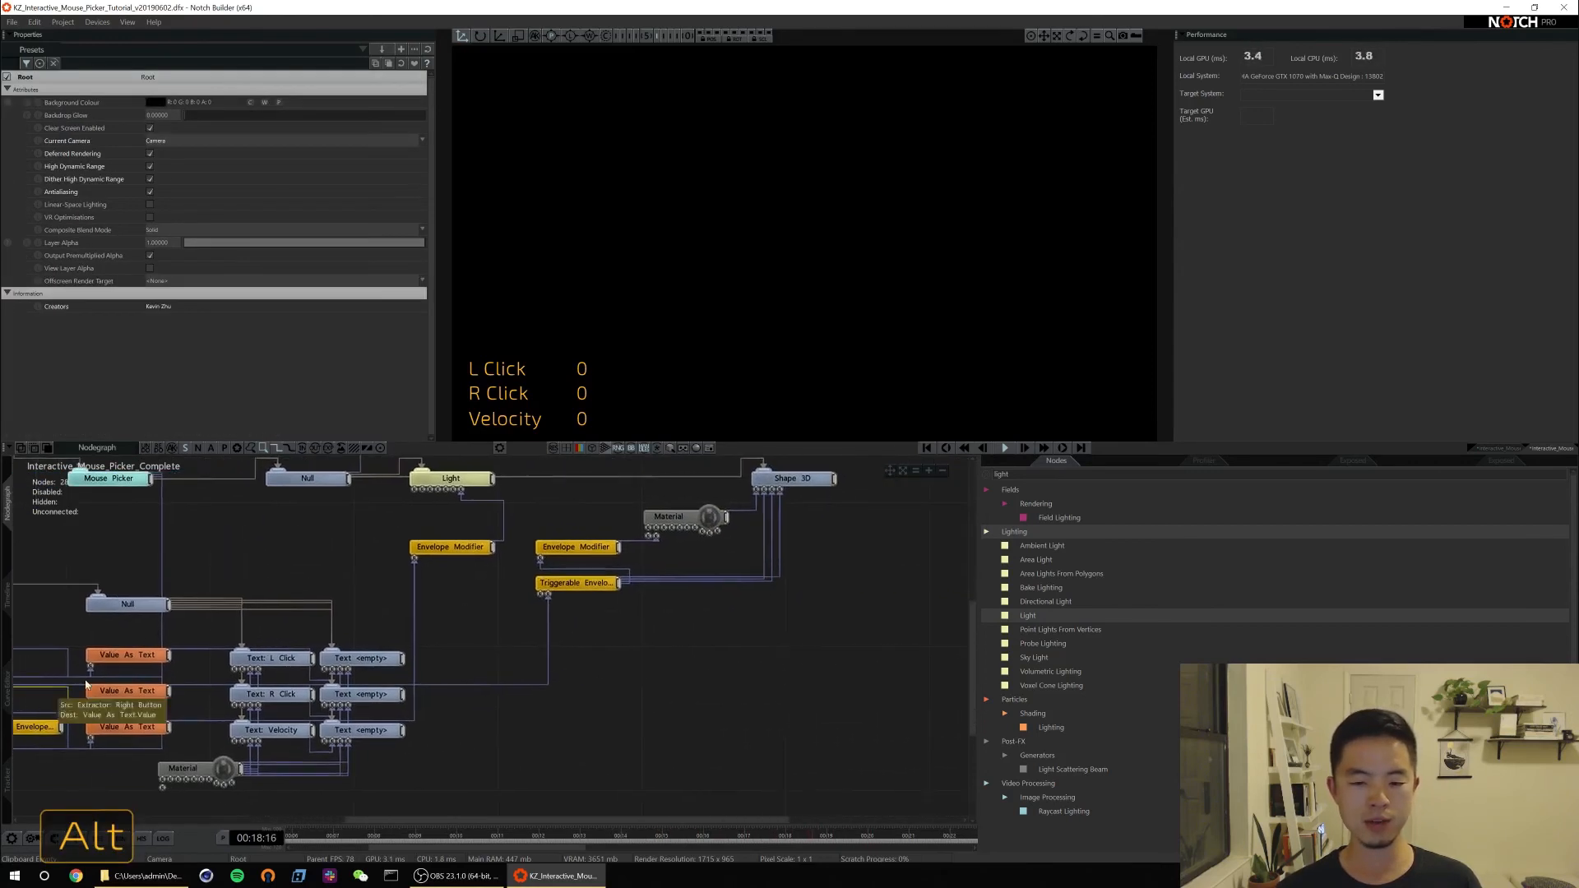
pyautogui.press('Home')
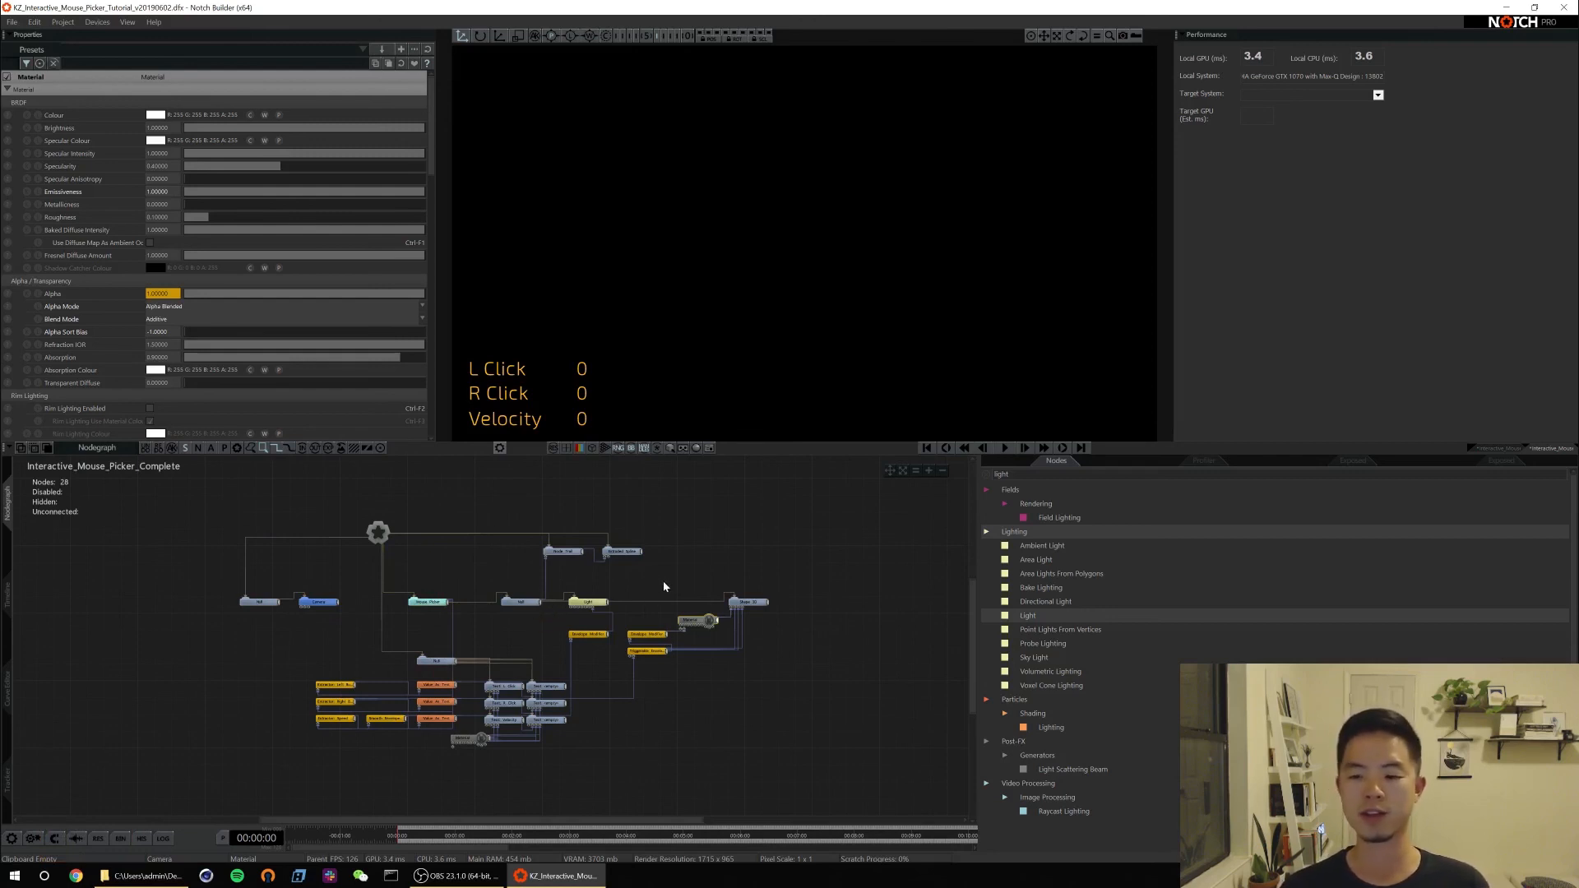
pyautogui.moveTo(681, 575)
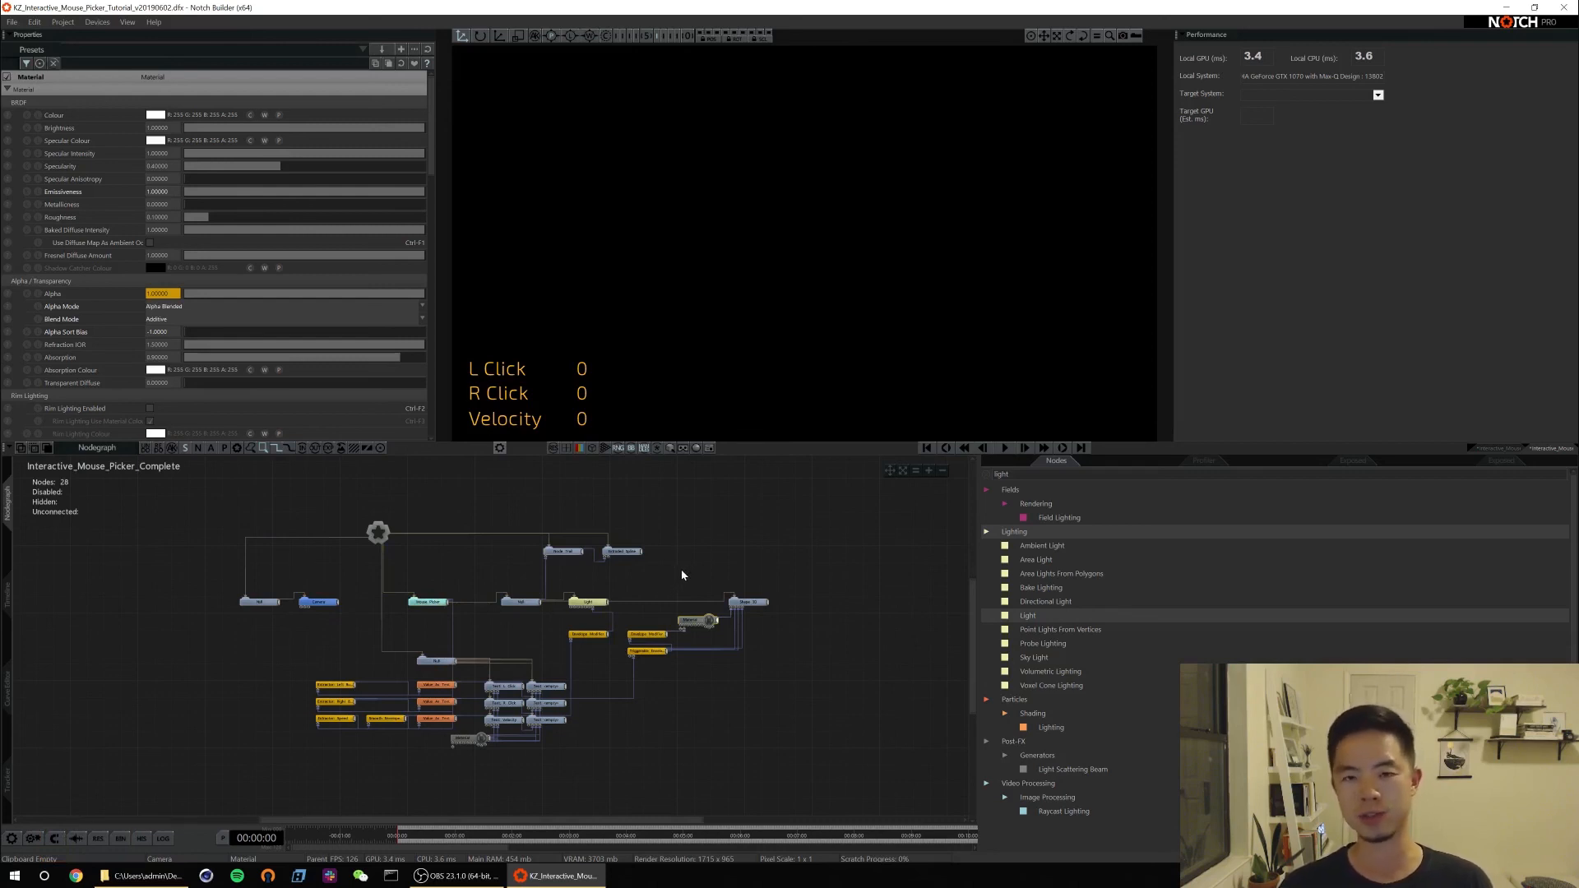